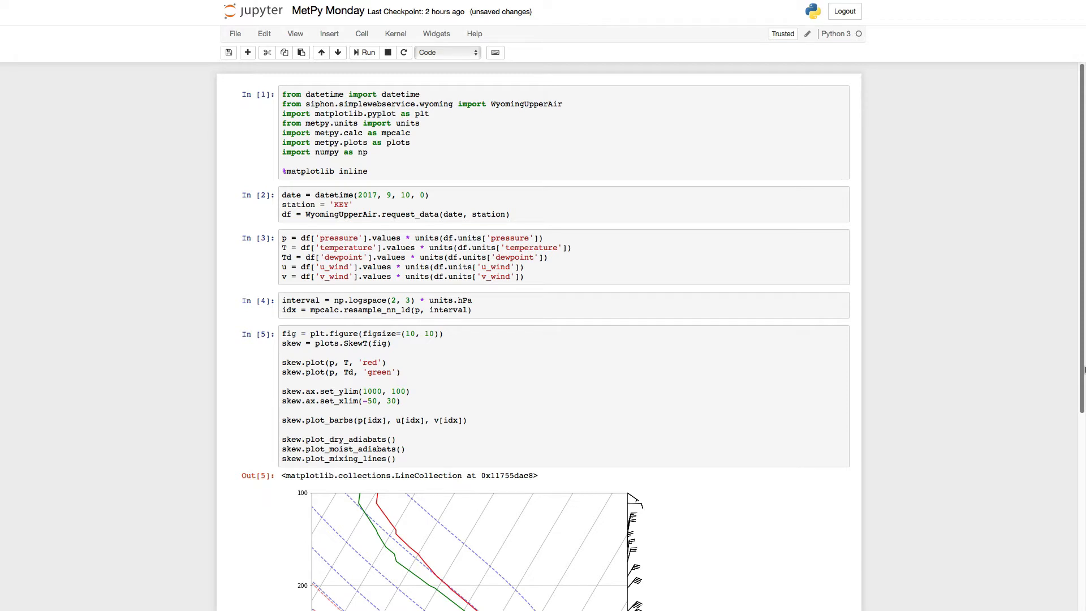
# Compute parcel_path with mpcalc.parcel_profile(p, T[0], Td[0]) and display its values, starting at 298.75
pyautogui.scroll(-3)
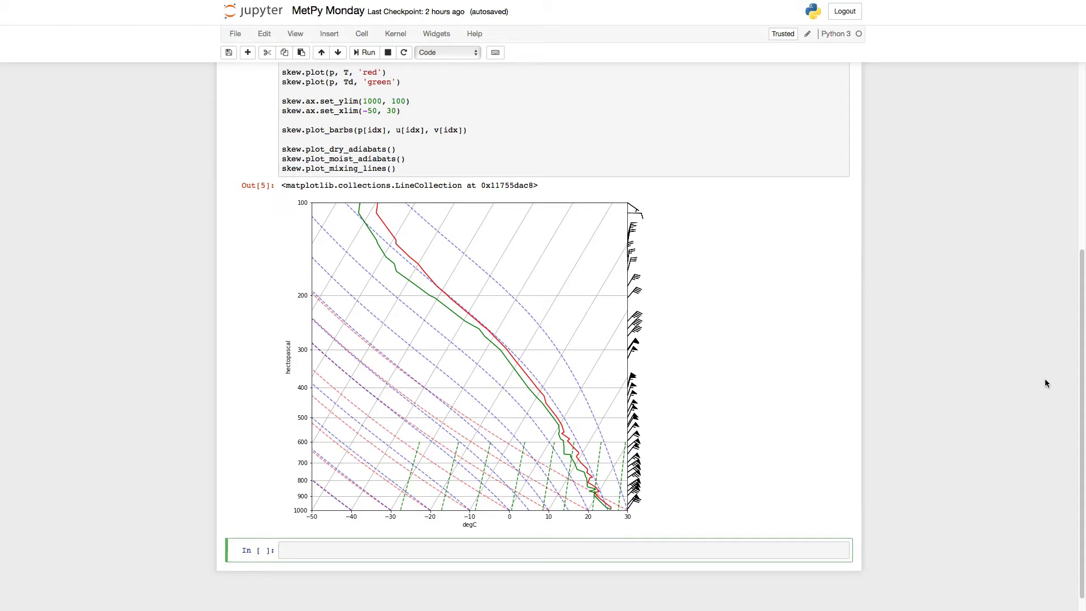
pyautogui.write('parcel')
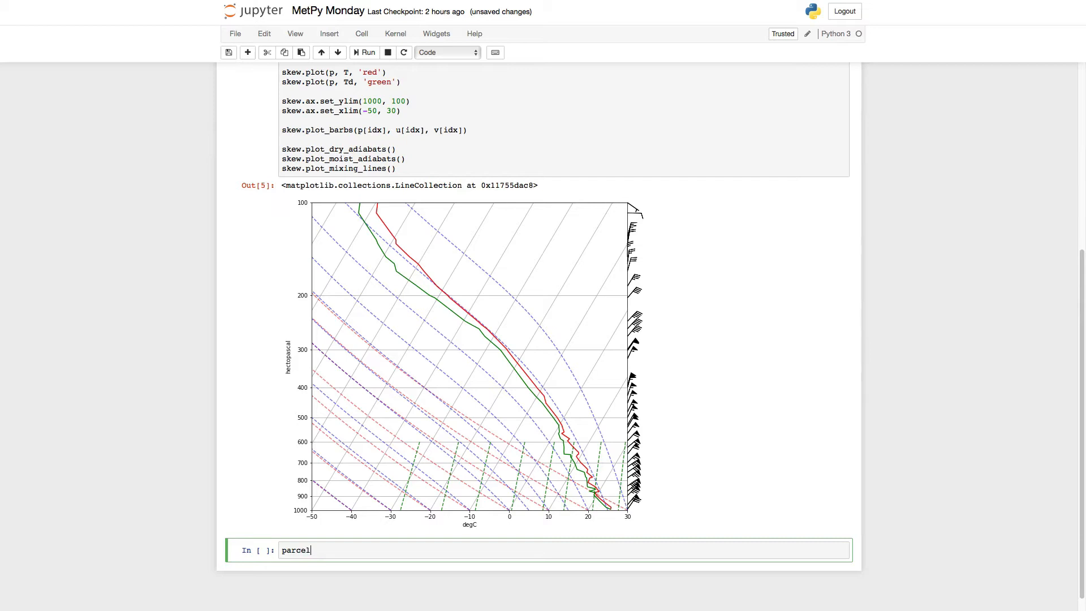
pyautogui.write('_path =')
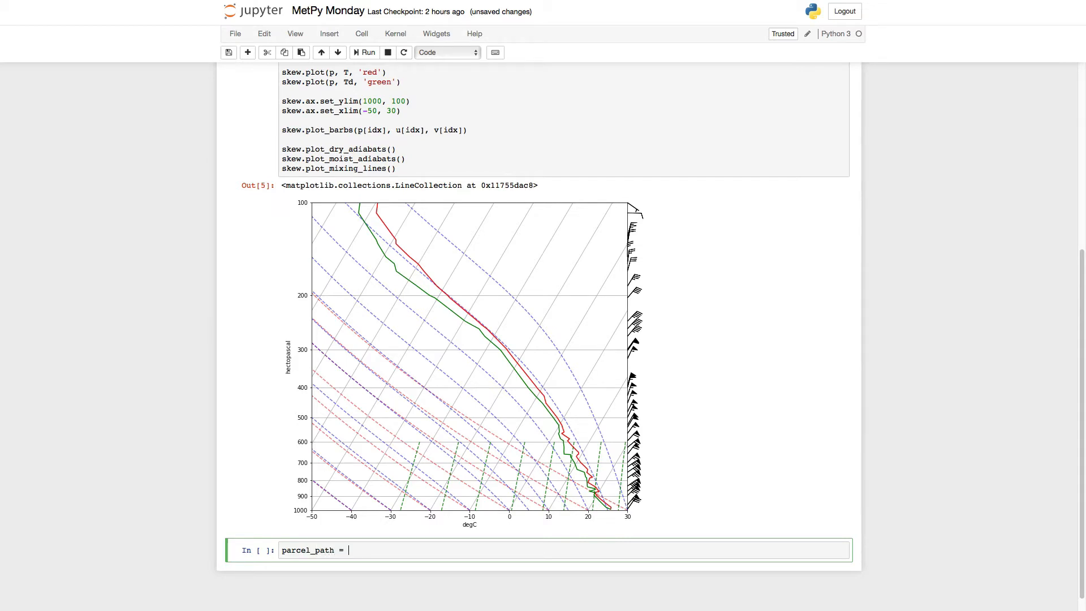
pyautogui.write('mpcalc.')
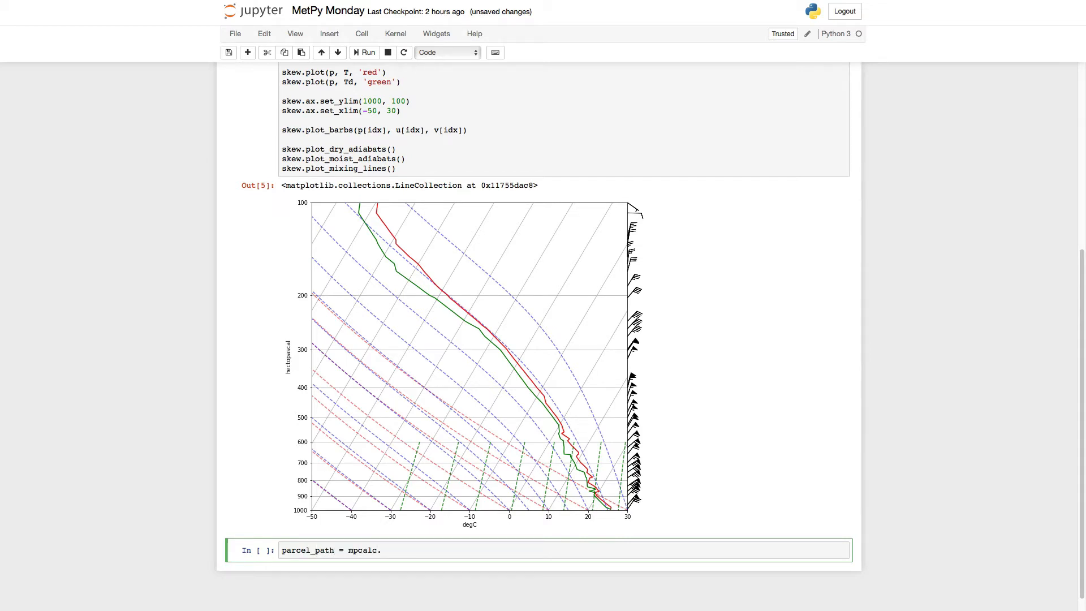
pyautogui.write('parcel_pro')
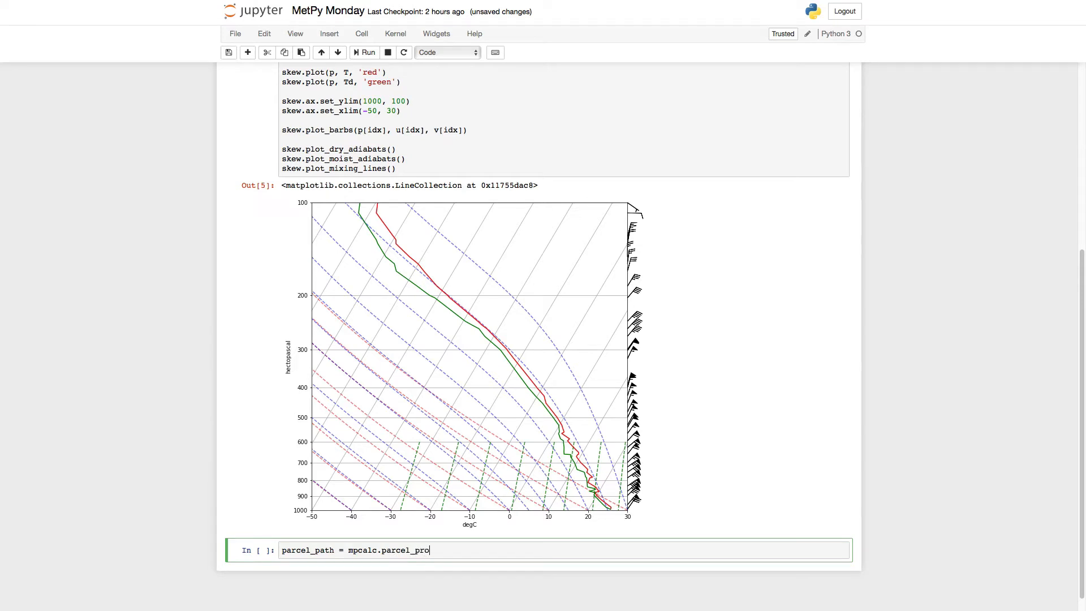
pyautogui.write('file()')
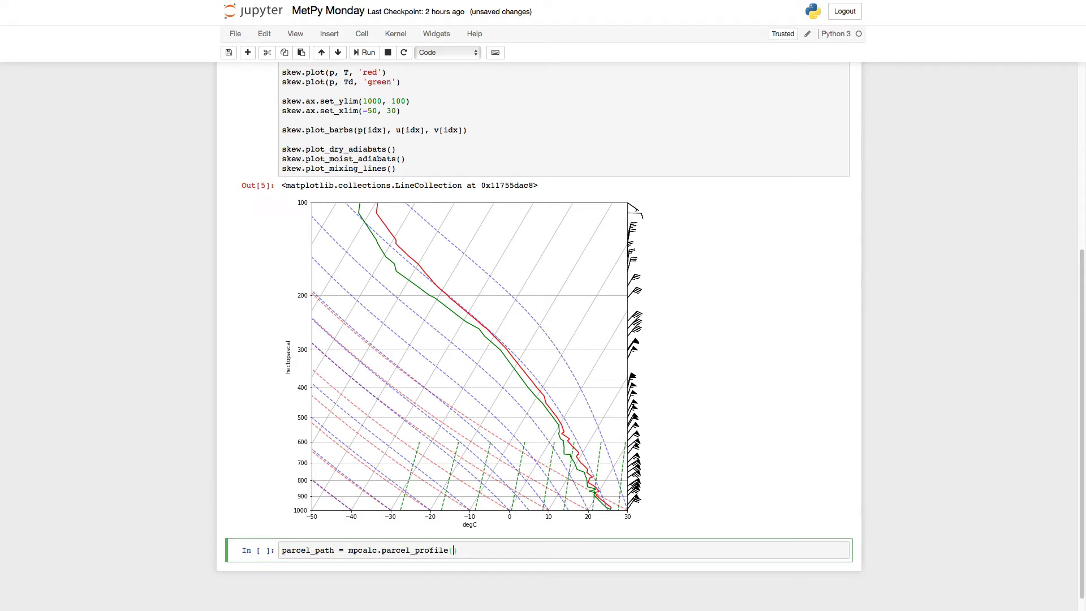
pyautogui.write('p')
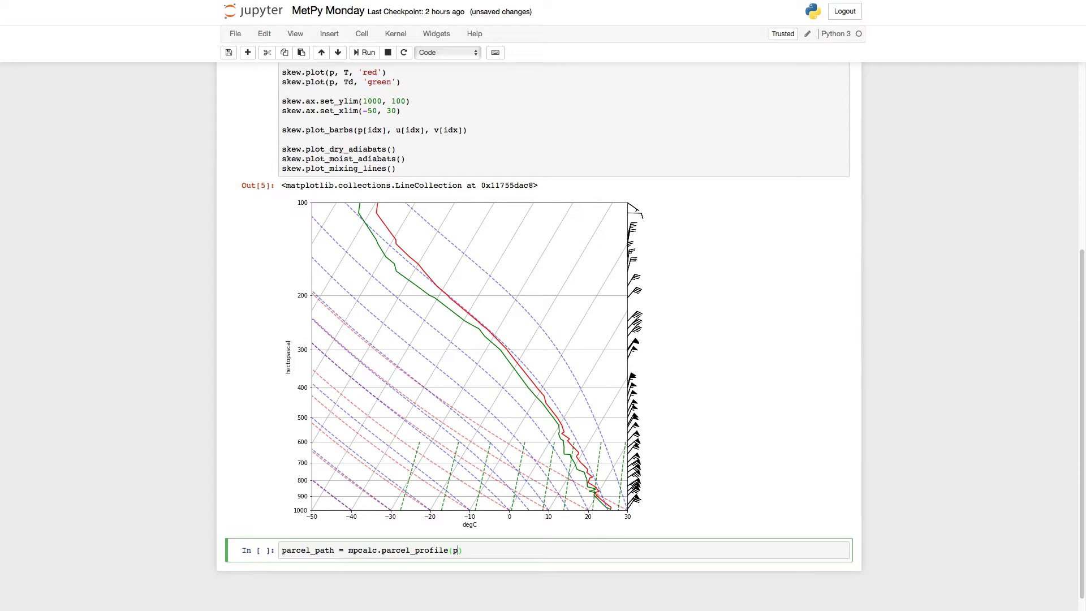
pyautogui.write(', T[0], Td[0')
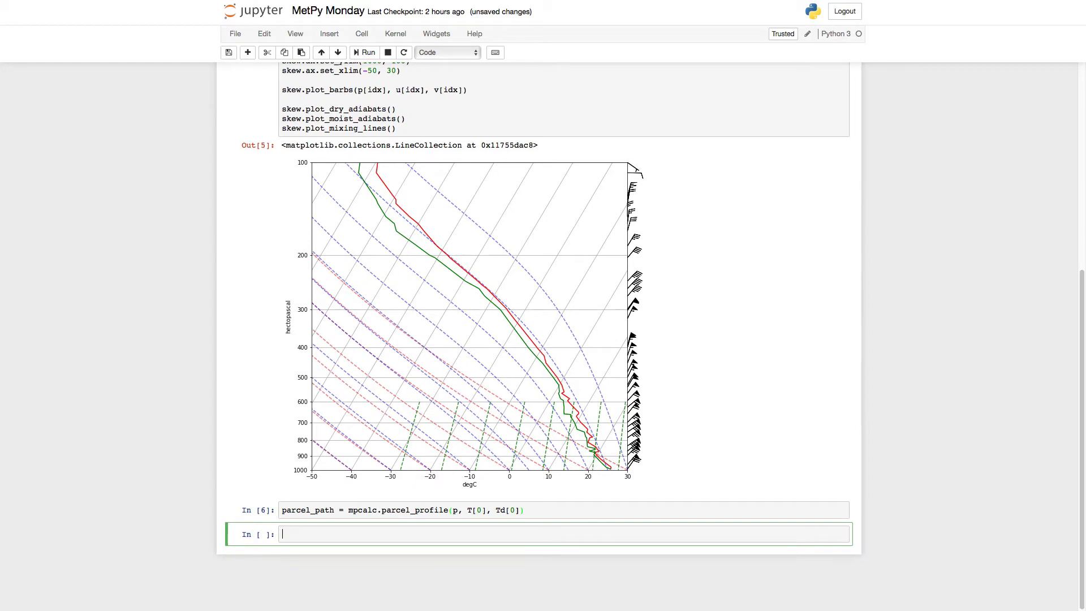
pyautogui.write('parcel_path')
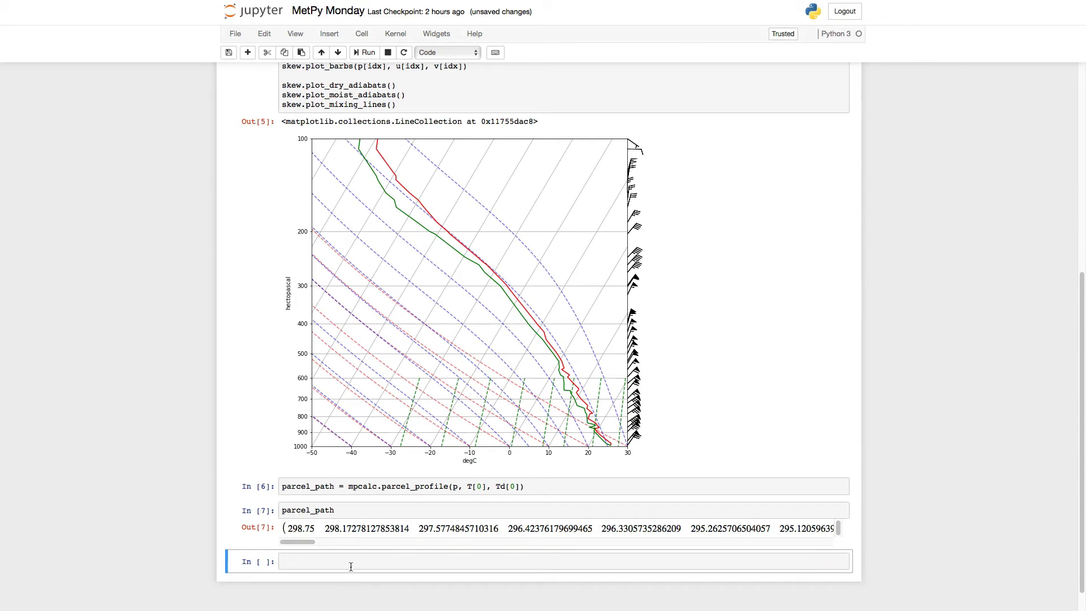
pyautogui.click(350, 566)
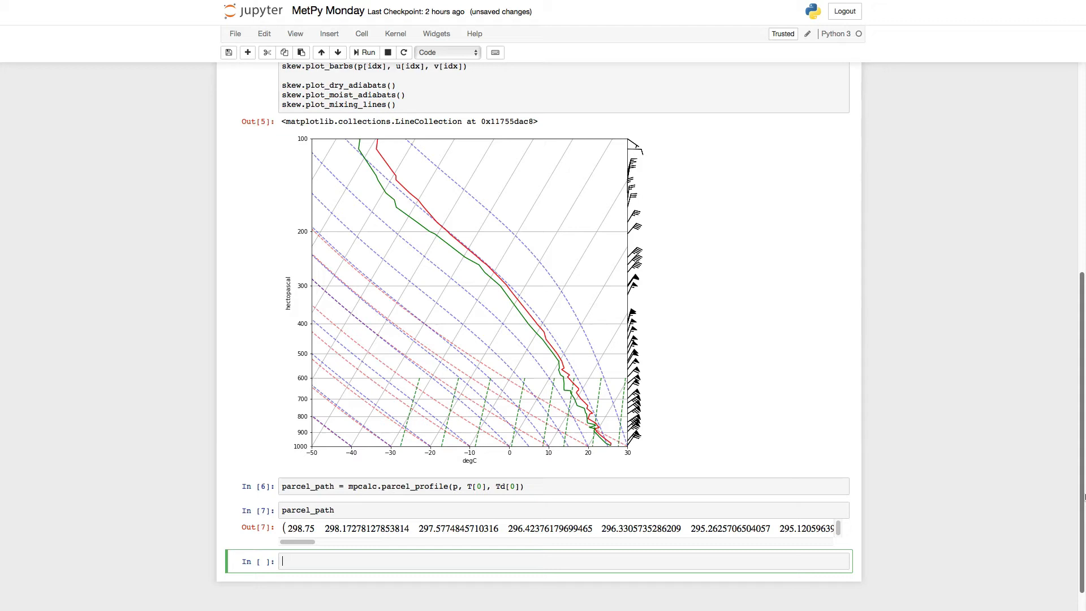
pyautogui.write('skew.')
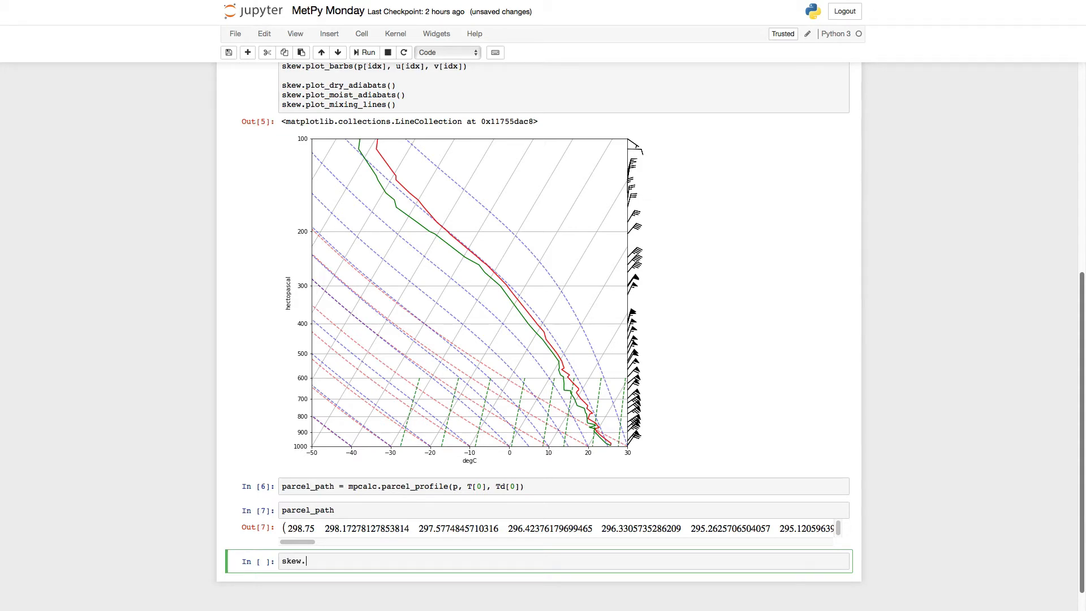
pyautogui.write('plot')
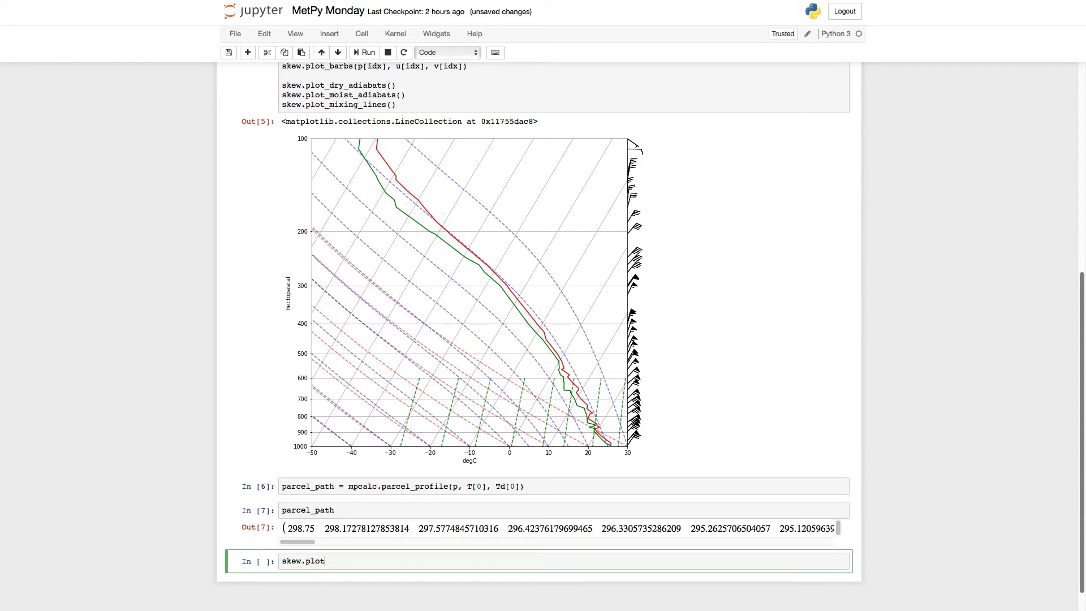
pyautogui.write('(p, parcel_path,')
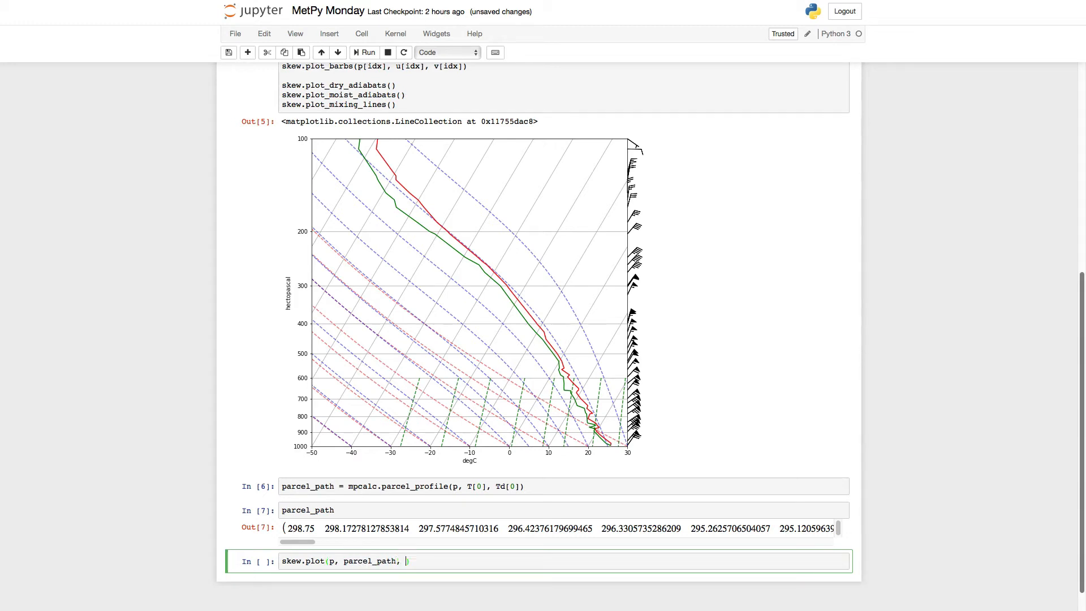
pyautogui.write('color=')
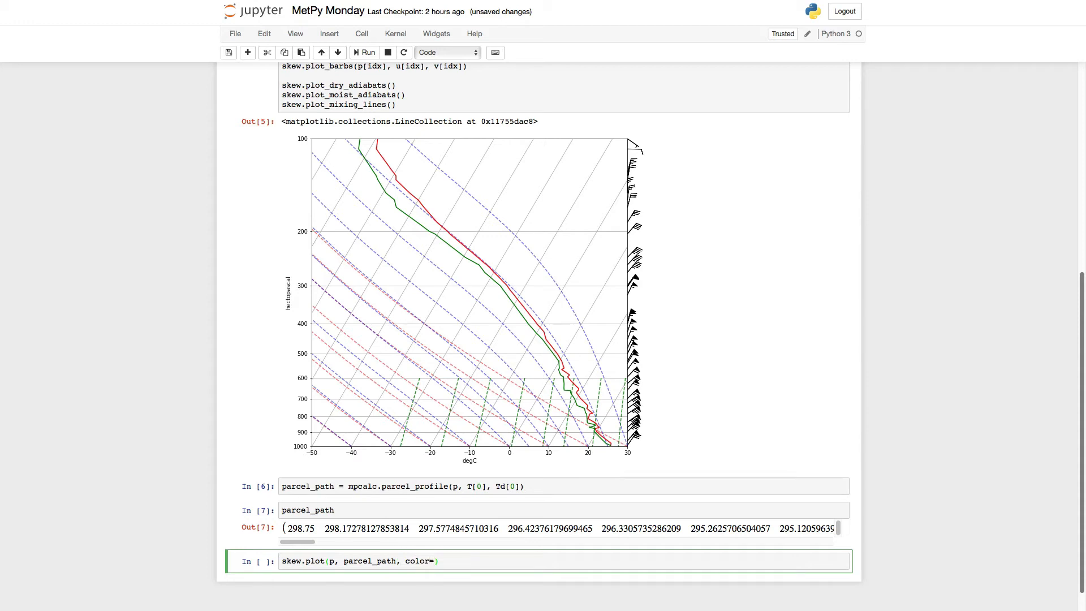
pyautogui.write("'k'")
pyautogui.write('fig')
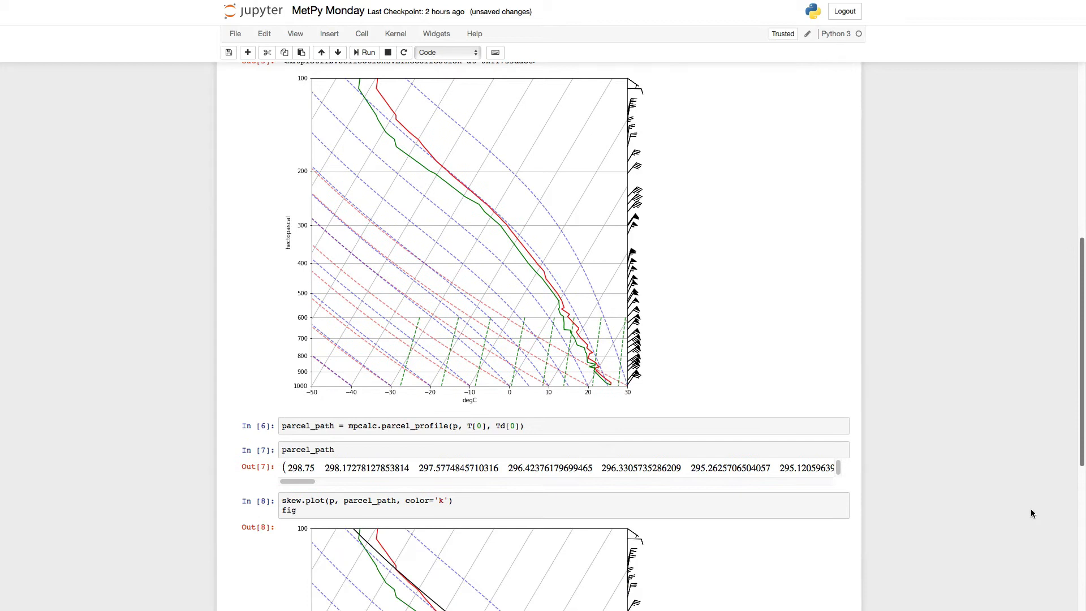
pyautogui.scroll(-3)
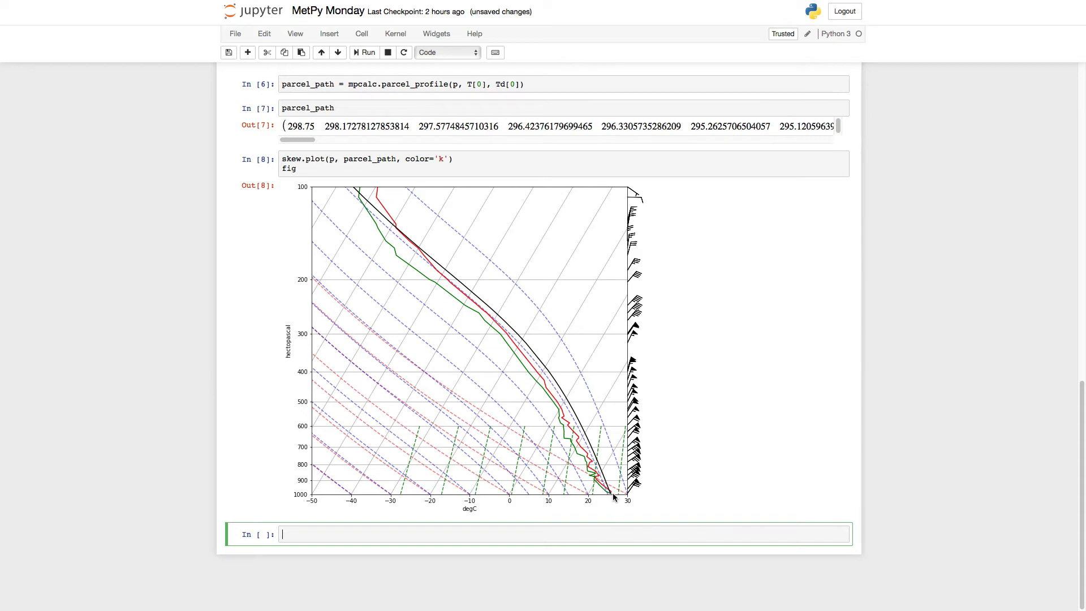
pyautogui.moveTo(610, 492)
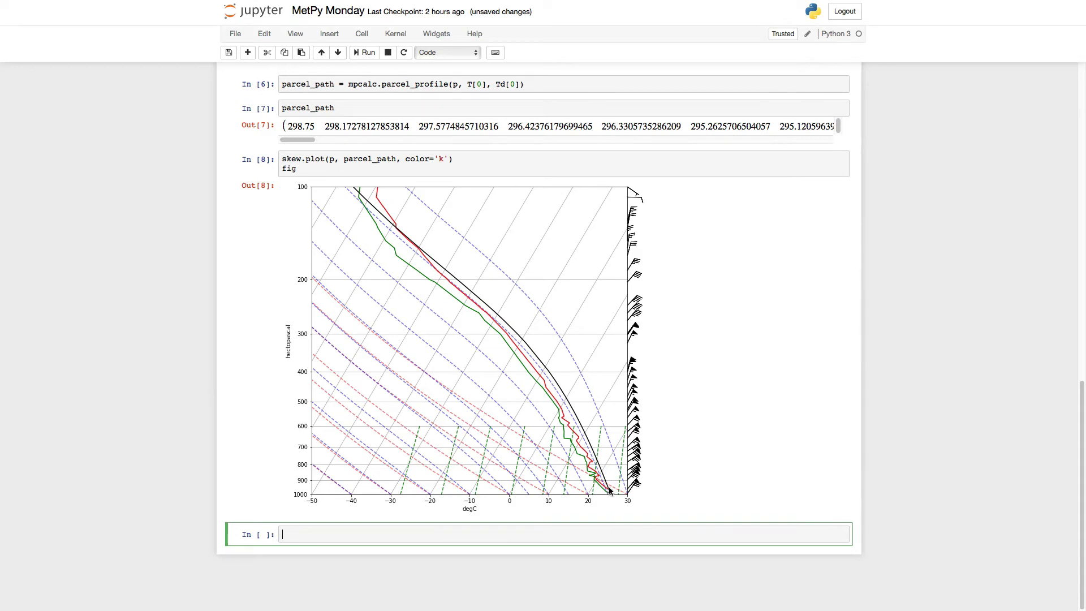
pyautogui.moveTo(487, 328)
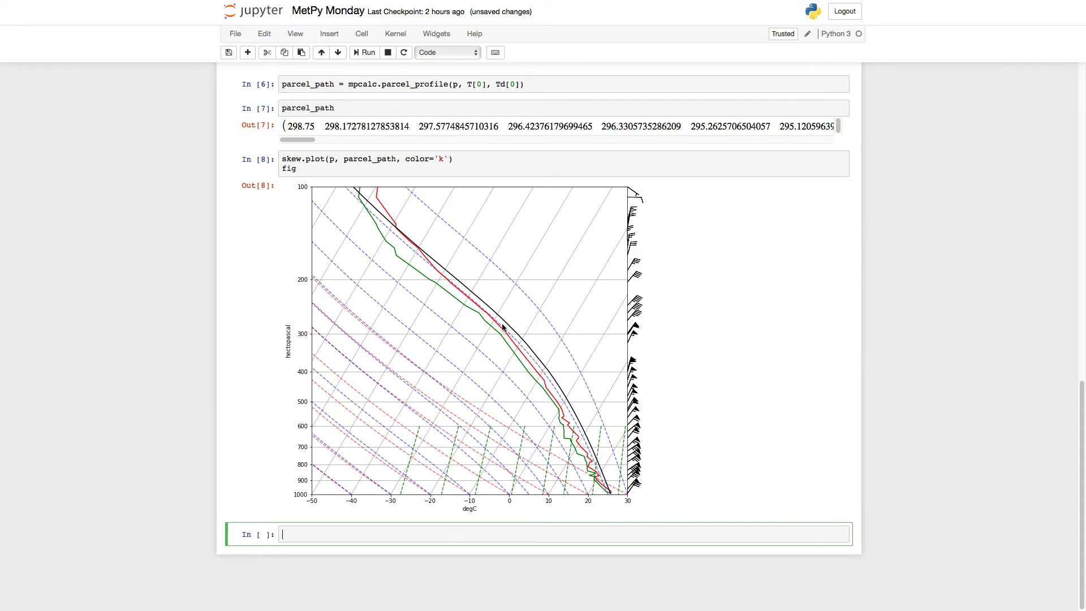
pyautogui.moveTo(393, 231)
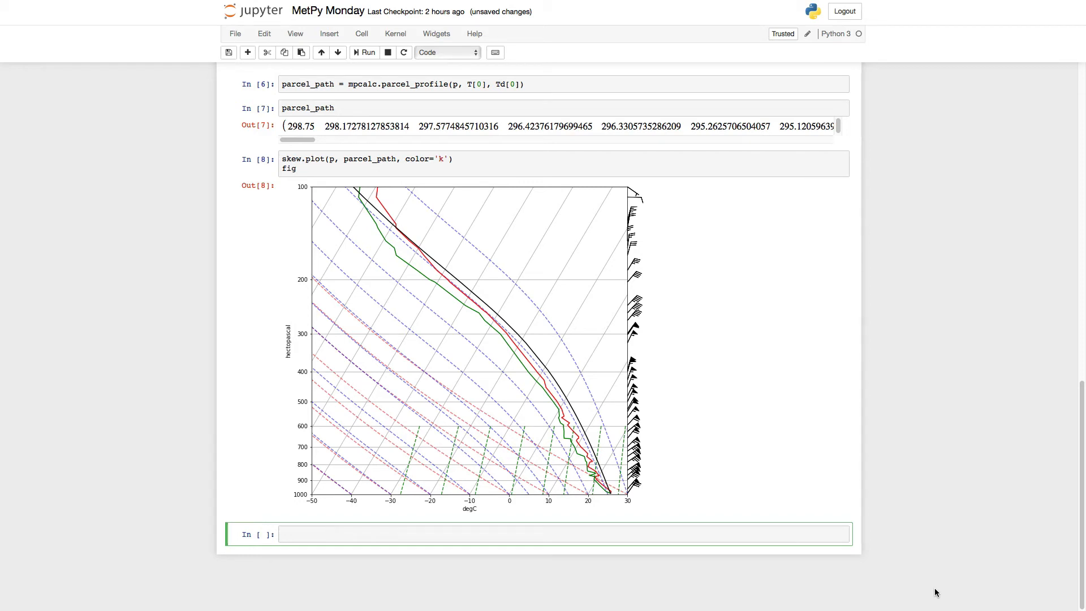
pyautogui.moveTo(608, 489)
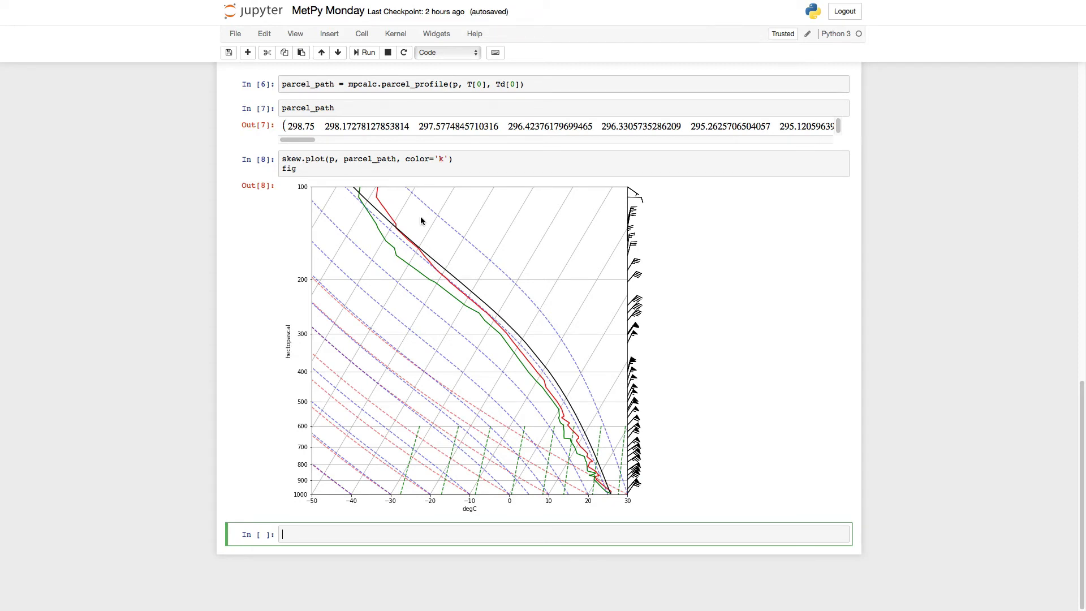
pyautogui.moveTo(376, 198)
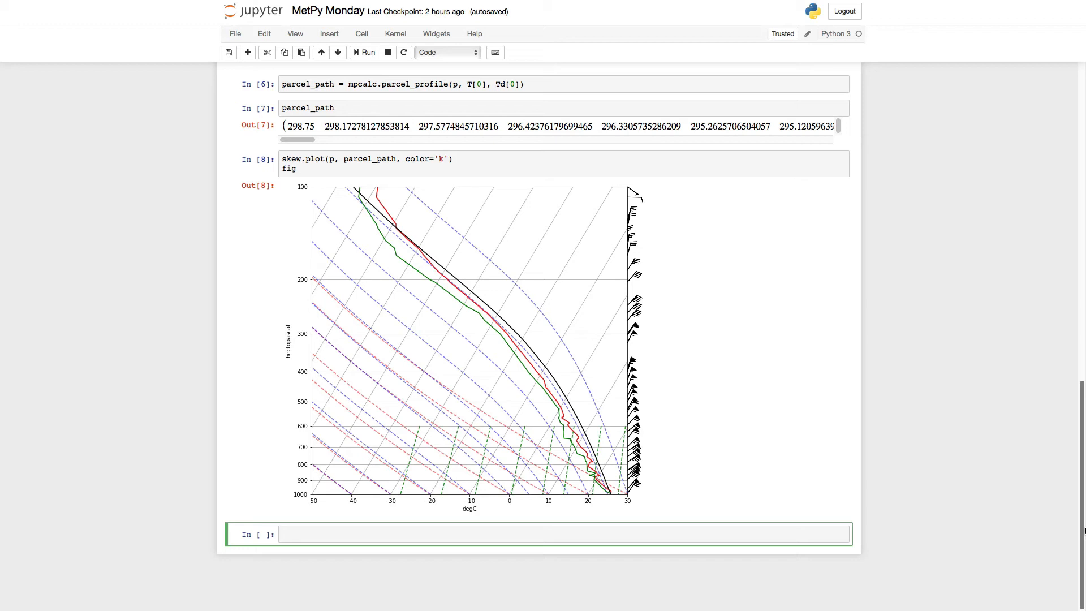
# Shade CAPE in red with skew.shade_cape(p, T, parcel_path)
pyautogui.write('skew')
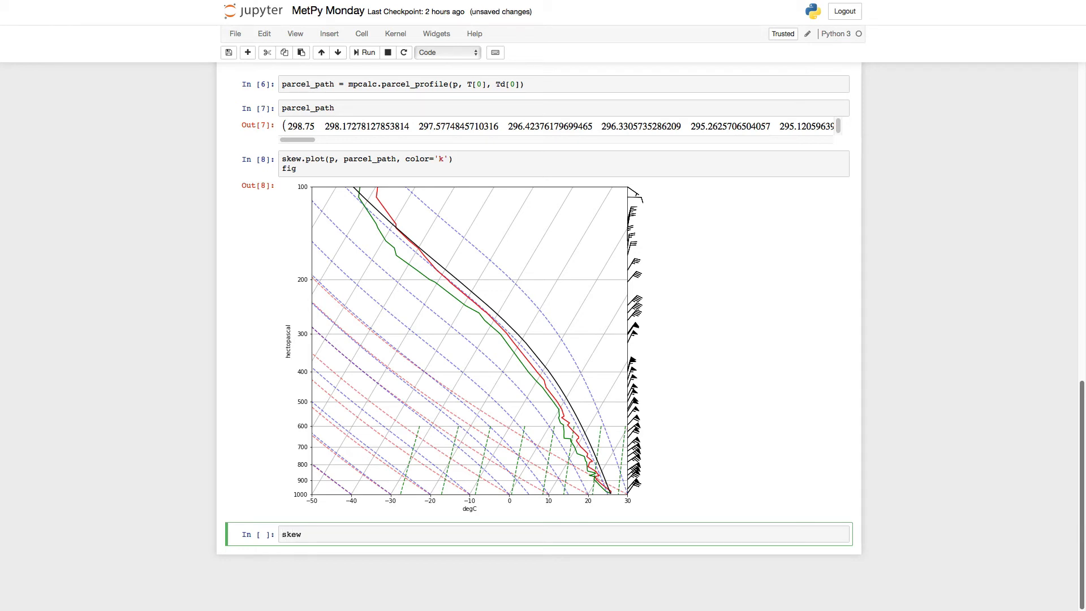
pyautogui.write('.shad')
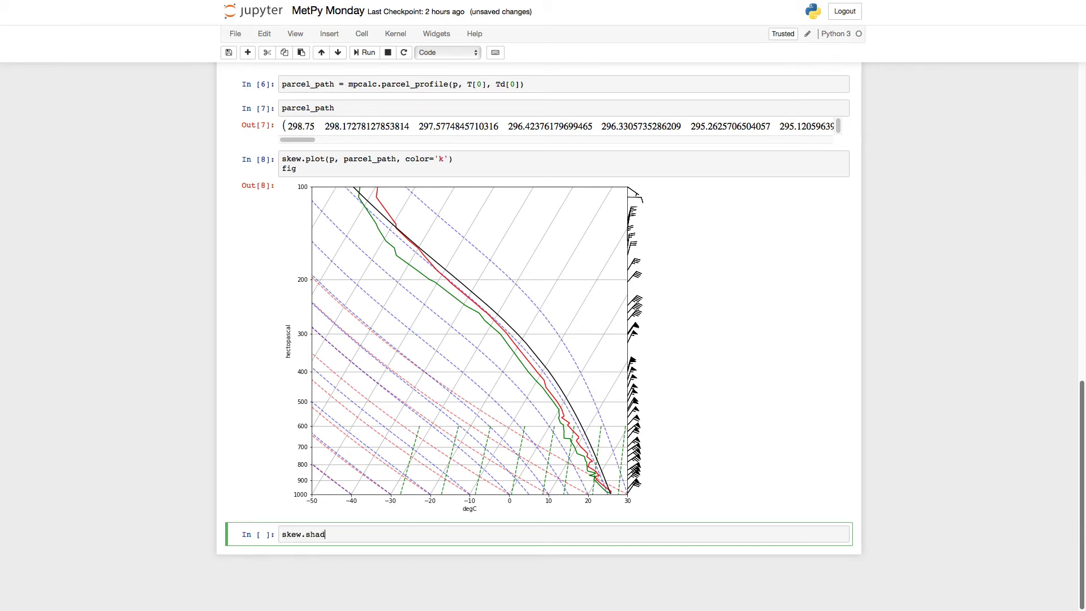
pyautogui.press('Tab')
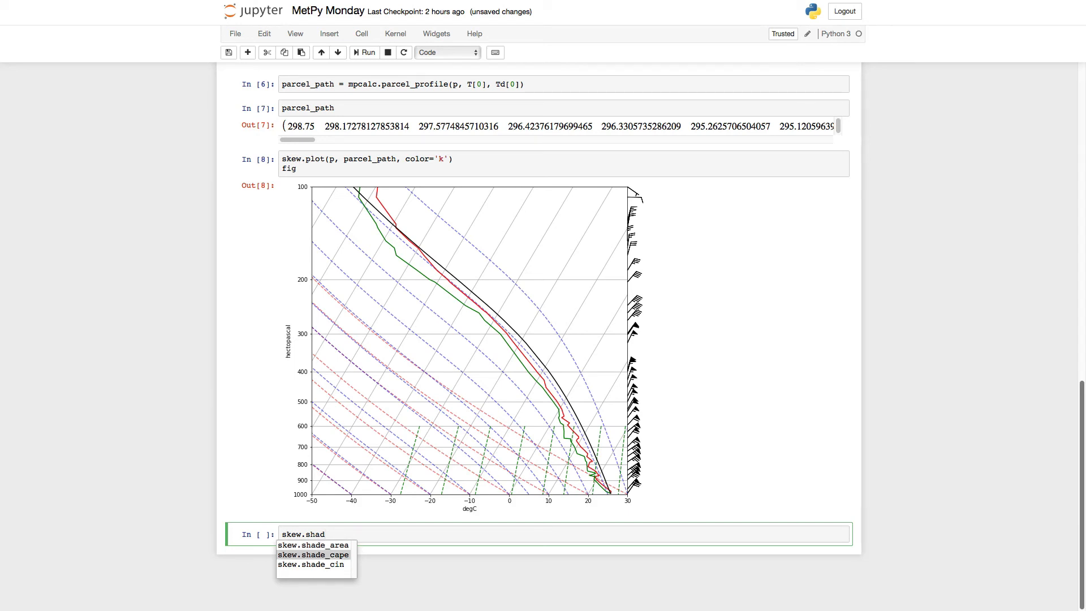
pyautogui.click(314, 554)
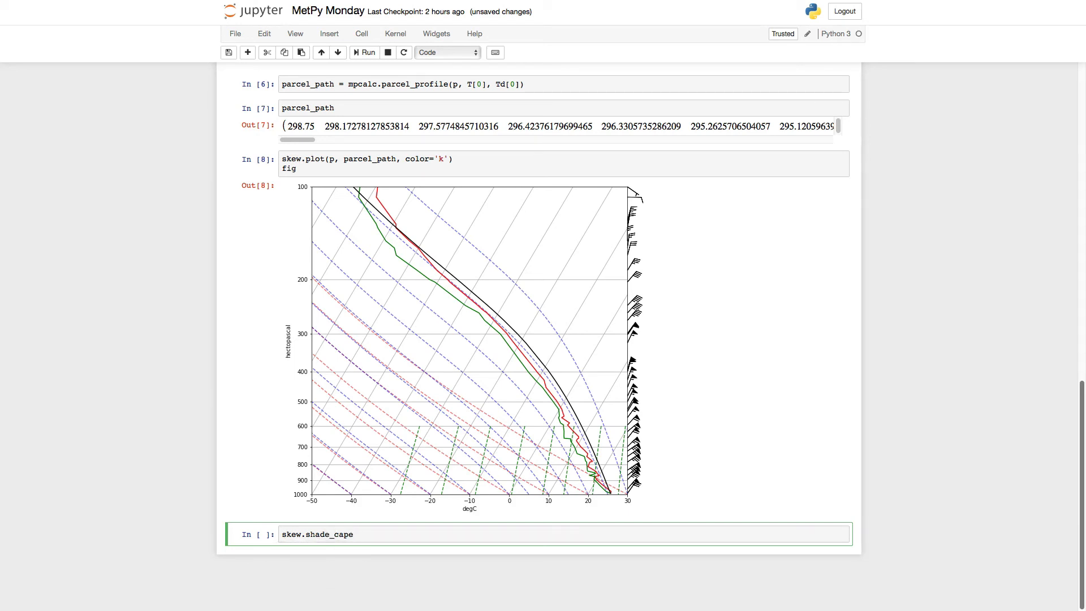
pyautogui.write('(p')
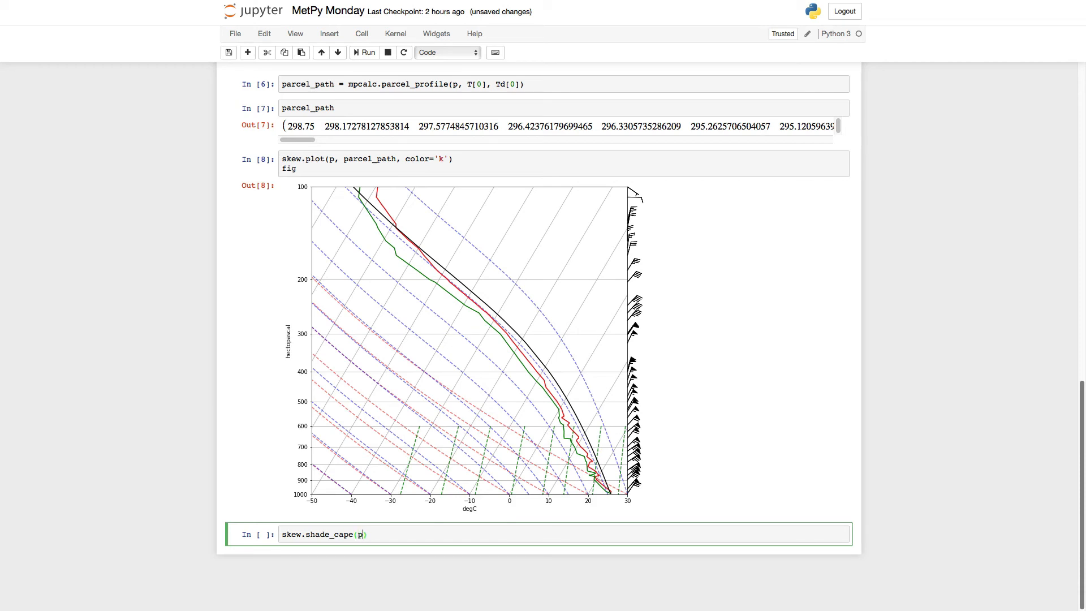
pyautogui.write(', T,')
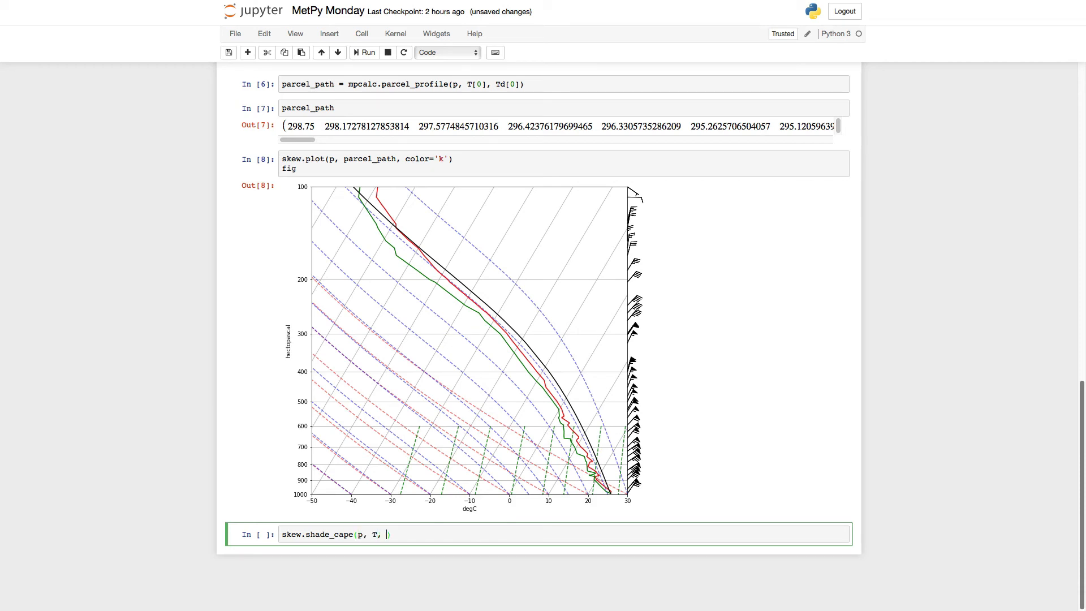
pyautogui.write('parcel')
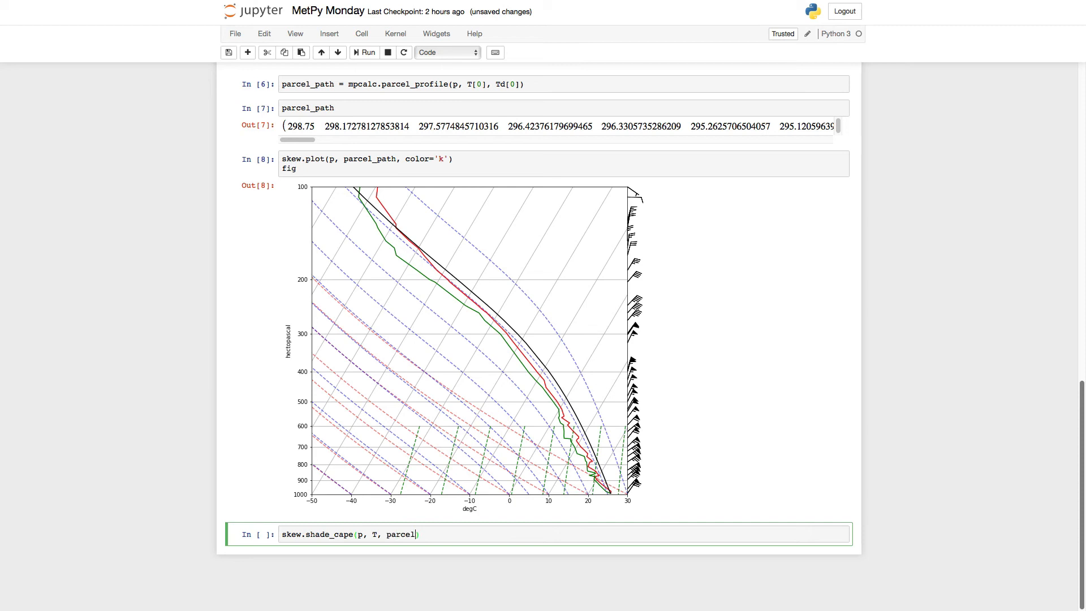
pyautogui.write('_path')
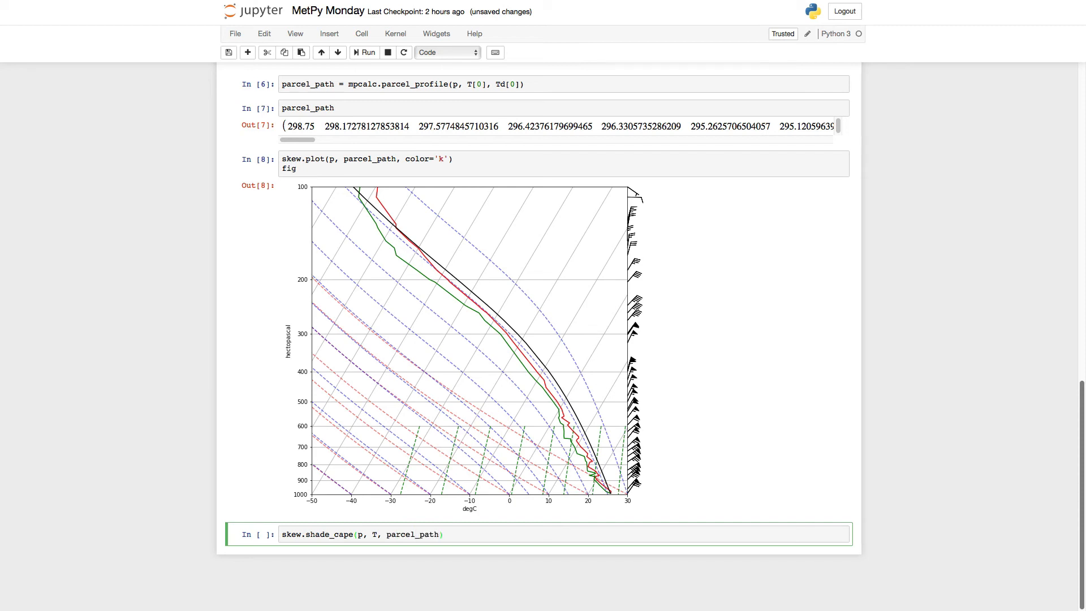
# Shade CIN in blue with skew.shade_cin(p, T, parcel_path) and redraw the figure
pyautogui.write('s')
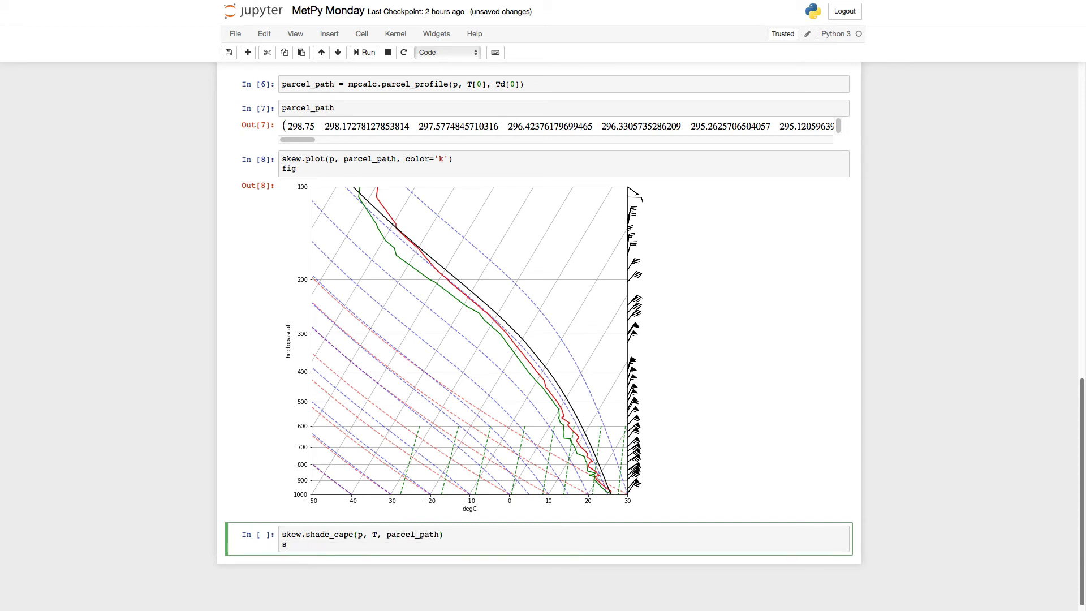
pyautogui.write('kew.shade')
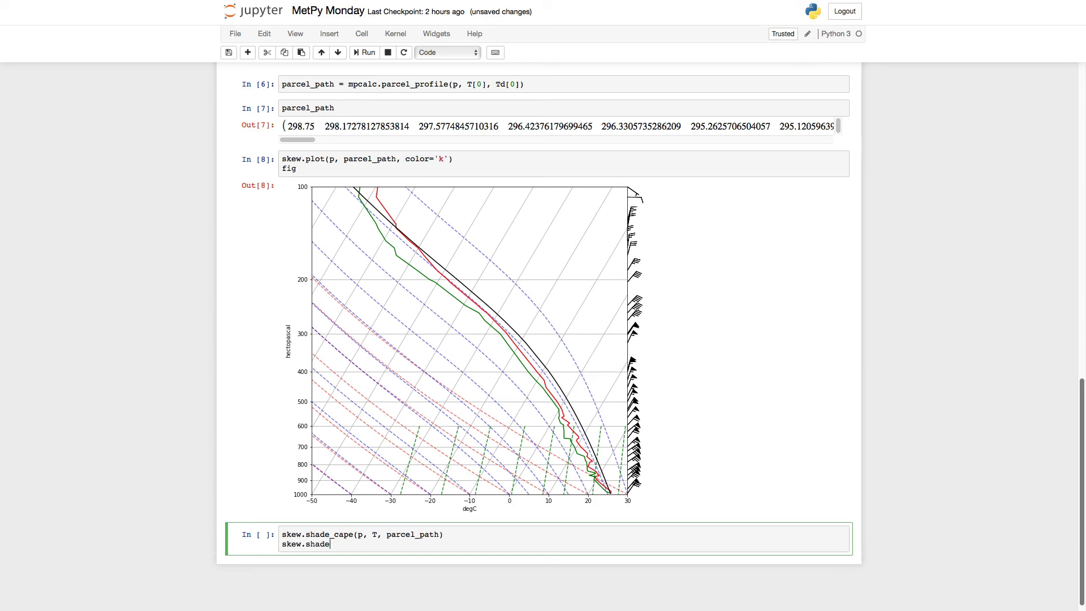
pyautogui.write('_cin(p')
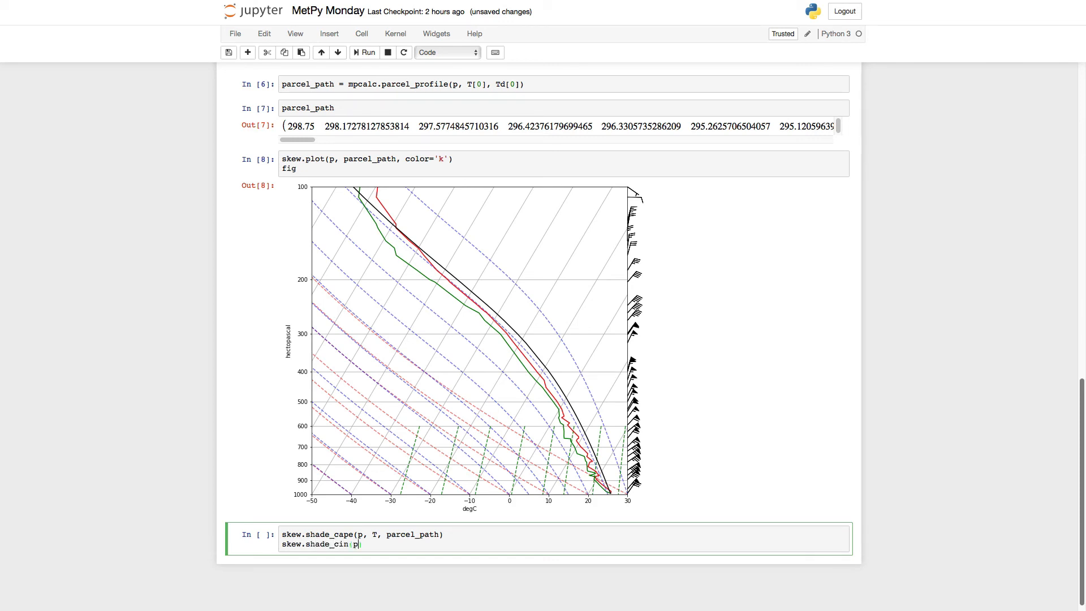
pyautogui.write(', T, parcel_path')
pyautogui.write('fig')
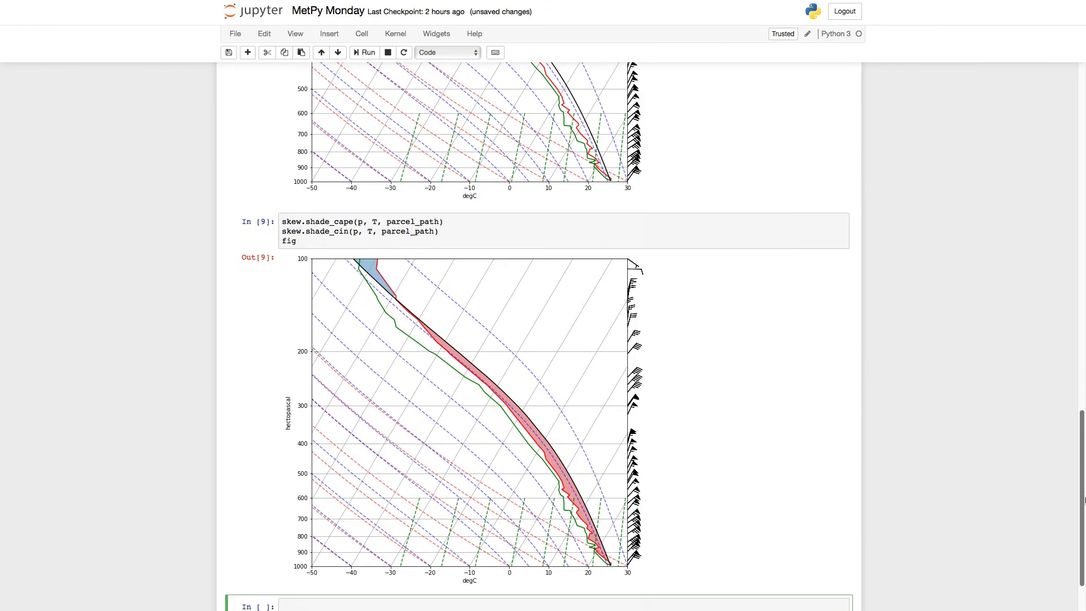
pyautogui.scroll(-3)
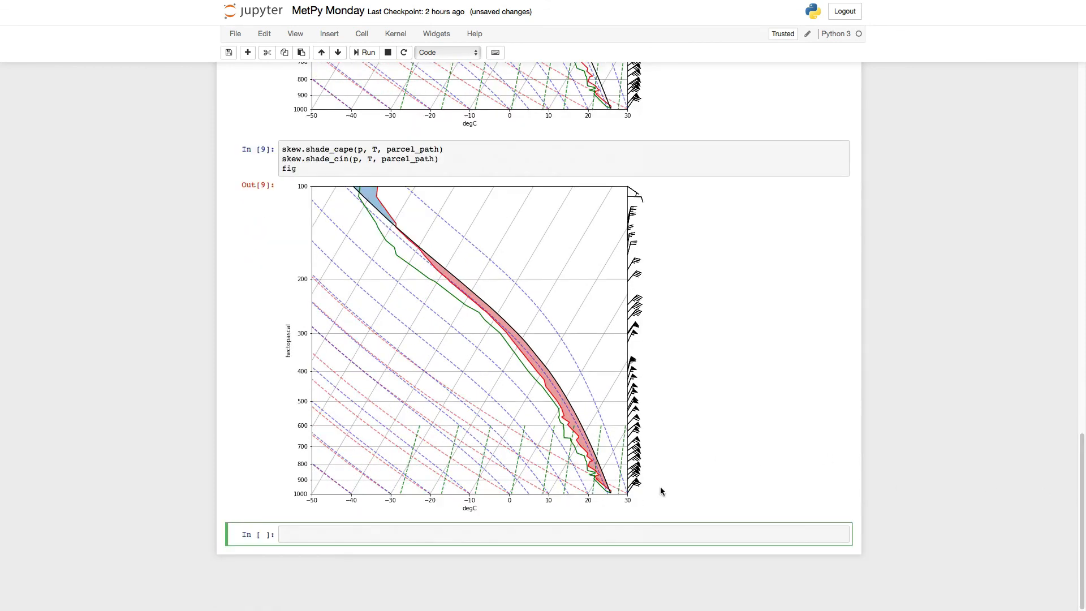